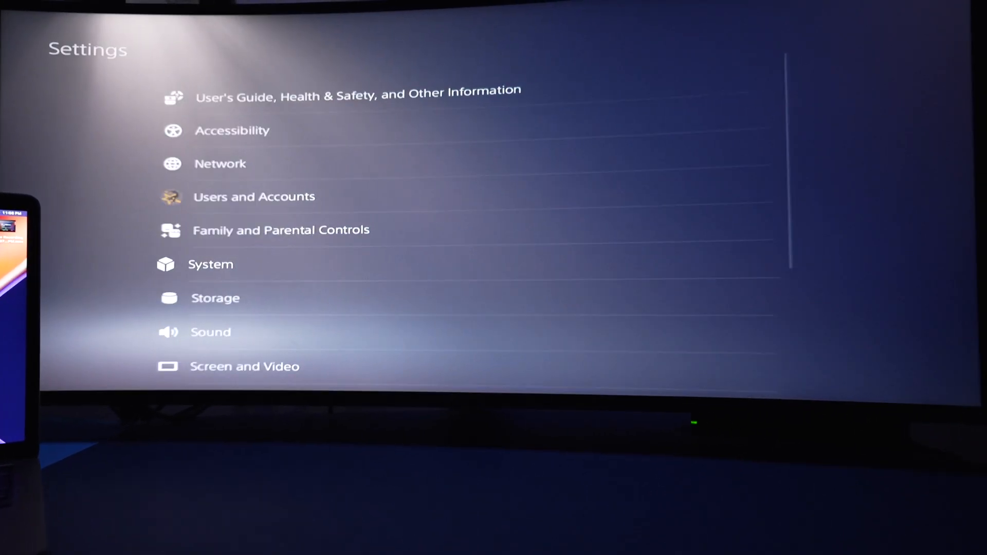
# Step: Open System settings to show the HDMI toggles, including Enable HDCP
pyautogui.click(210, 264)
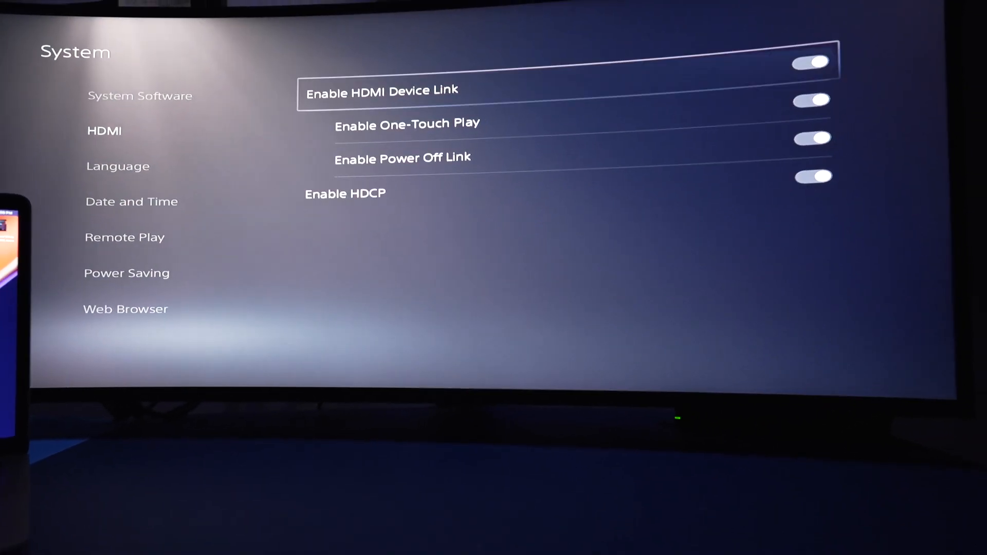